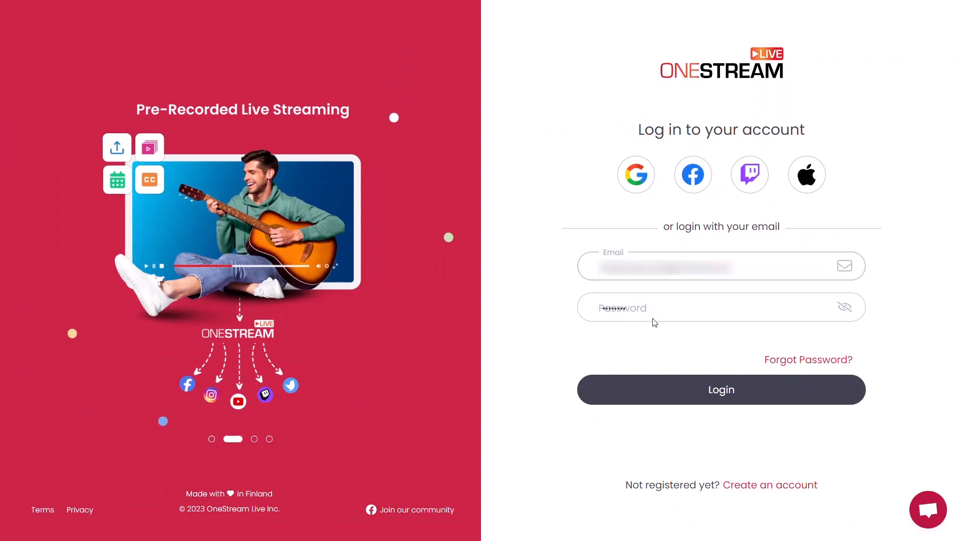
Step: Log in to OneStream Live with the account email and password
click(720, 389)
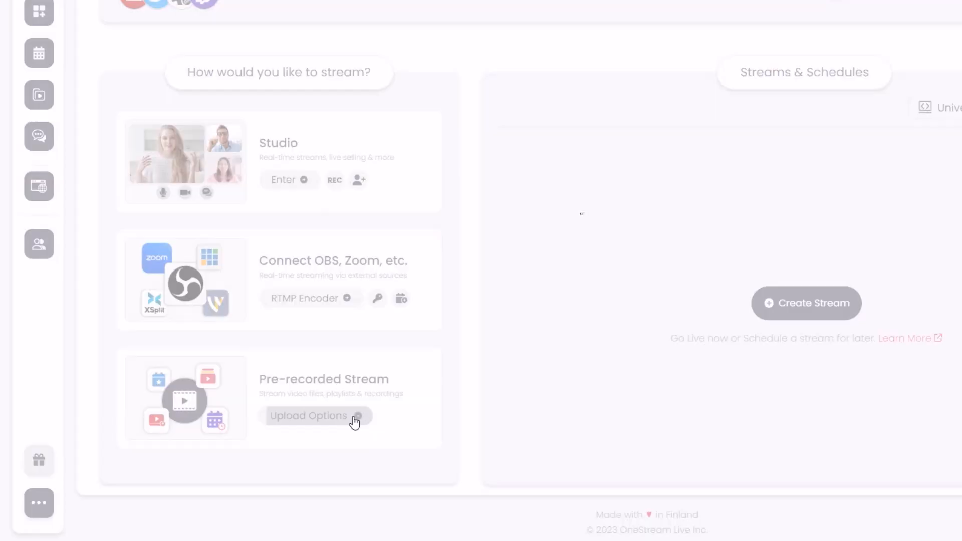
Step: Start a pre-recorded stream using 'What is OneStream Live_.mp4' from OneStream Storage
click(308, 416)
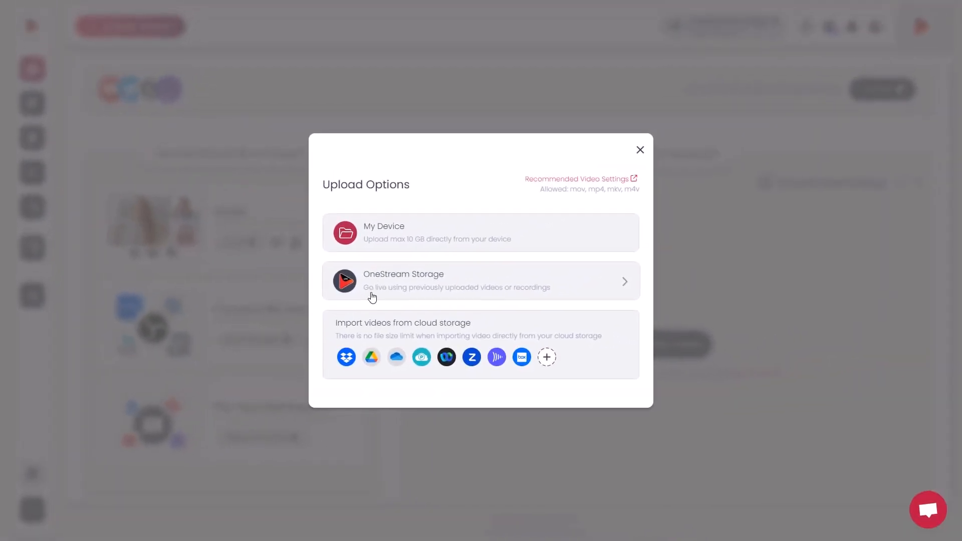
click(480, 281)
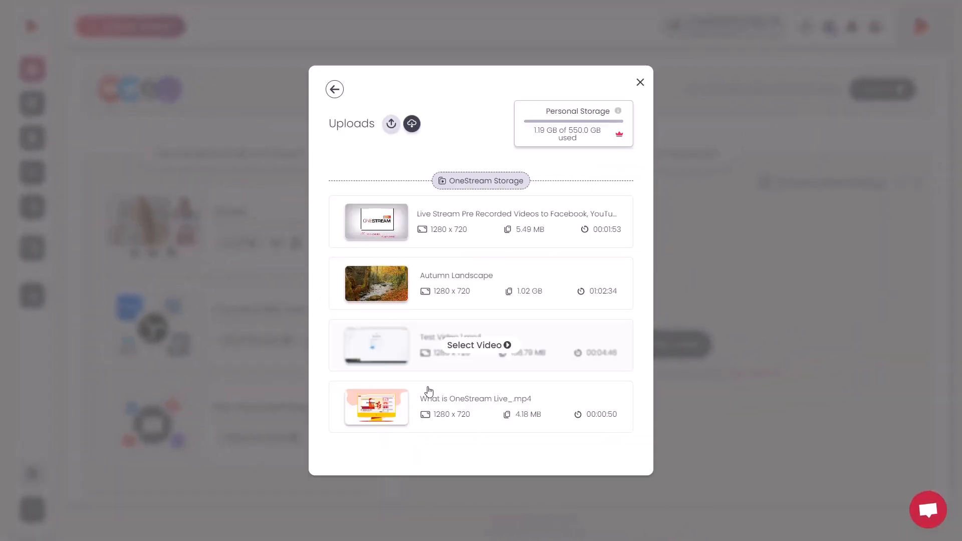
mouse_move(468, 410)
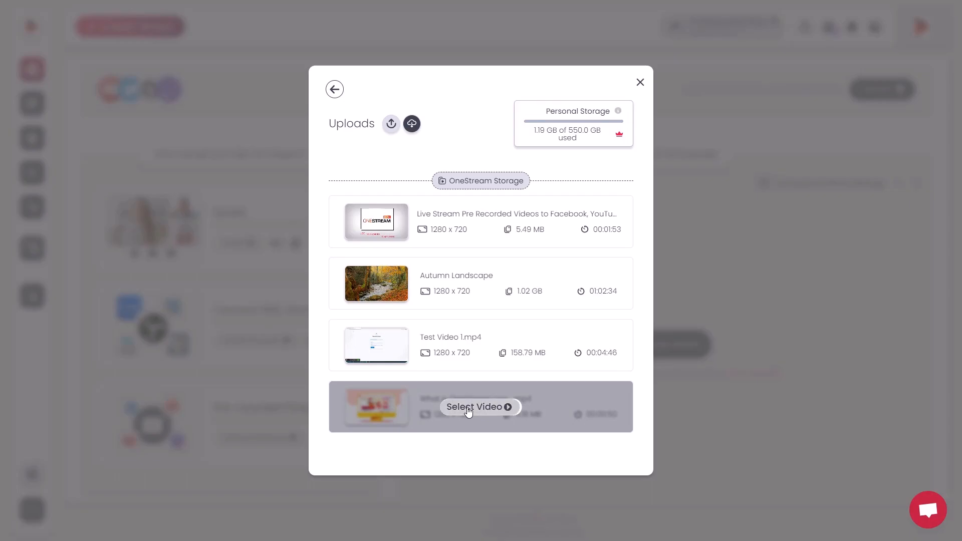
click(480, 407)
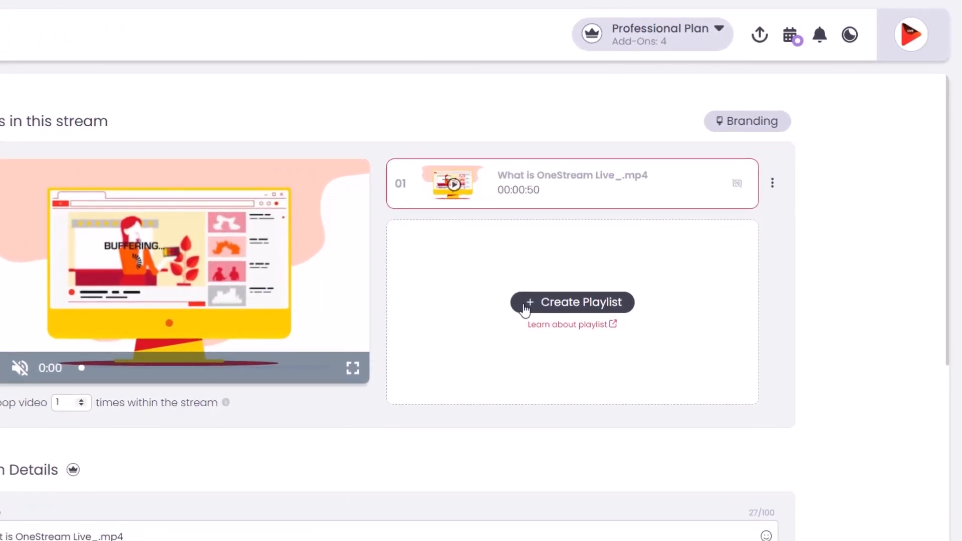
mouse_move(771, 184)
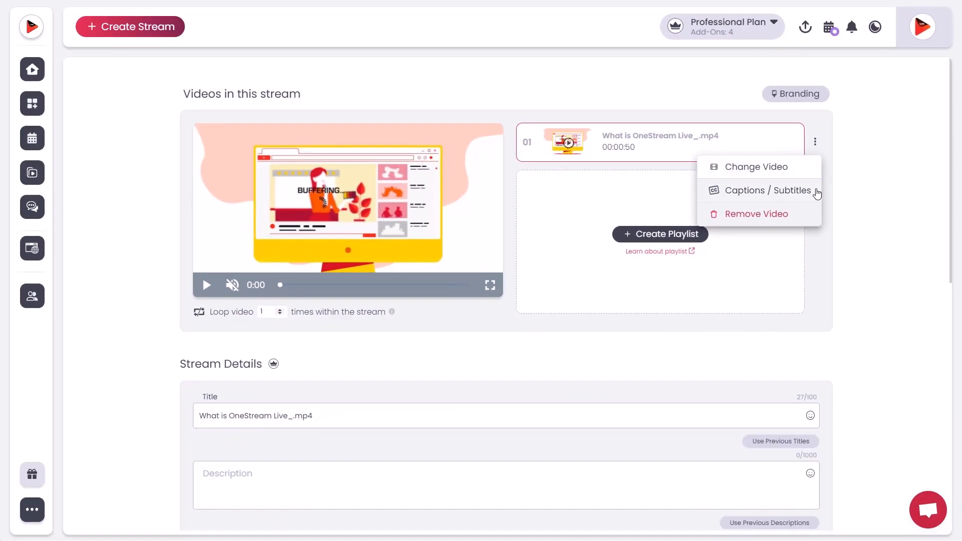
Step: Manually write four timed captions, 'Welcome to OneStream' through 'Thank you for joining!', and save them
click(763, 191)
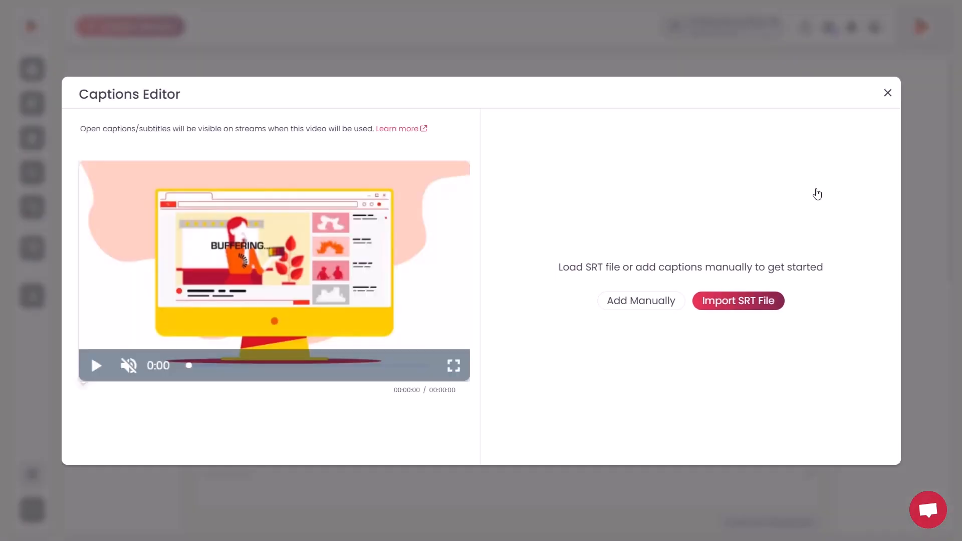
mouse_move(679, 301)
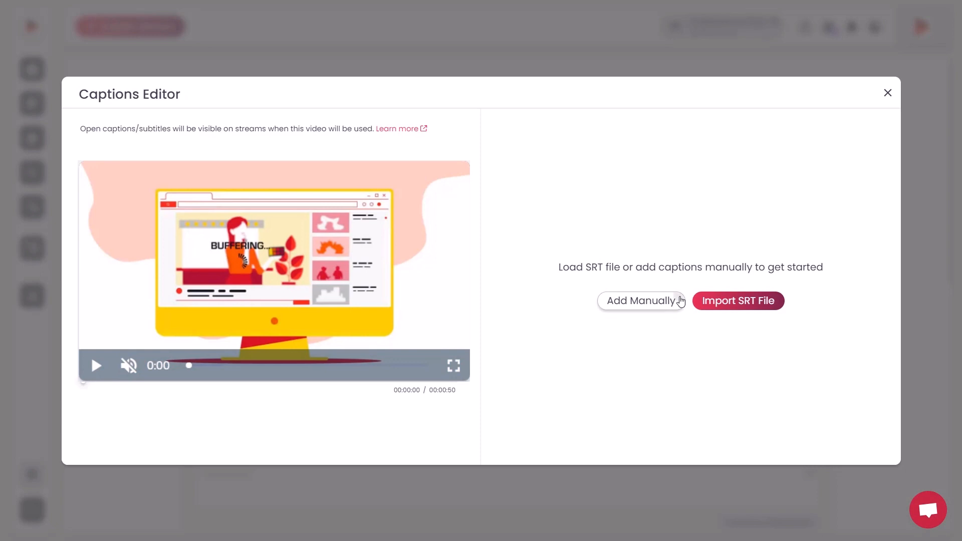
click(640, 300)
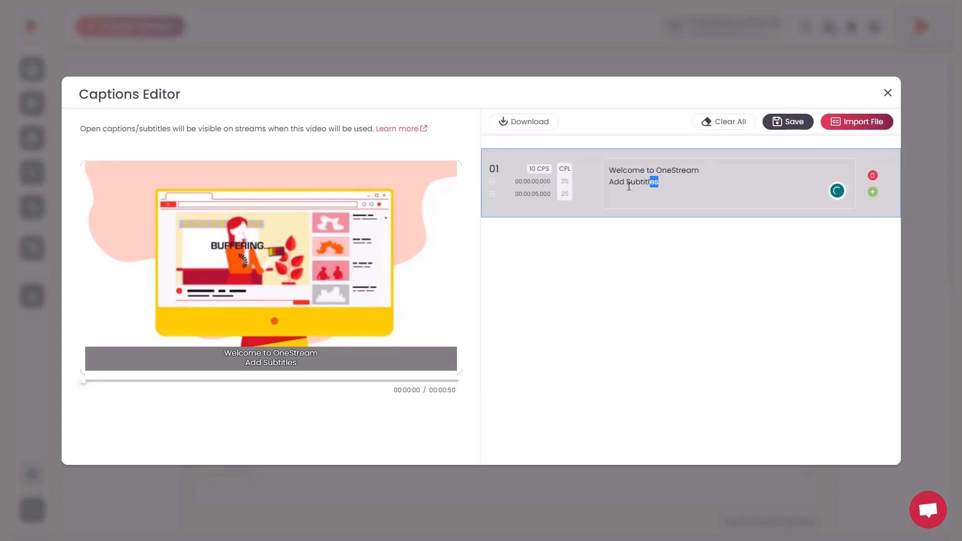
click(871, 191)
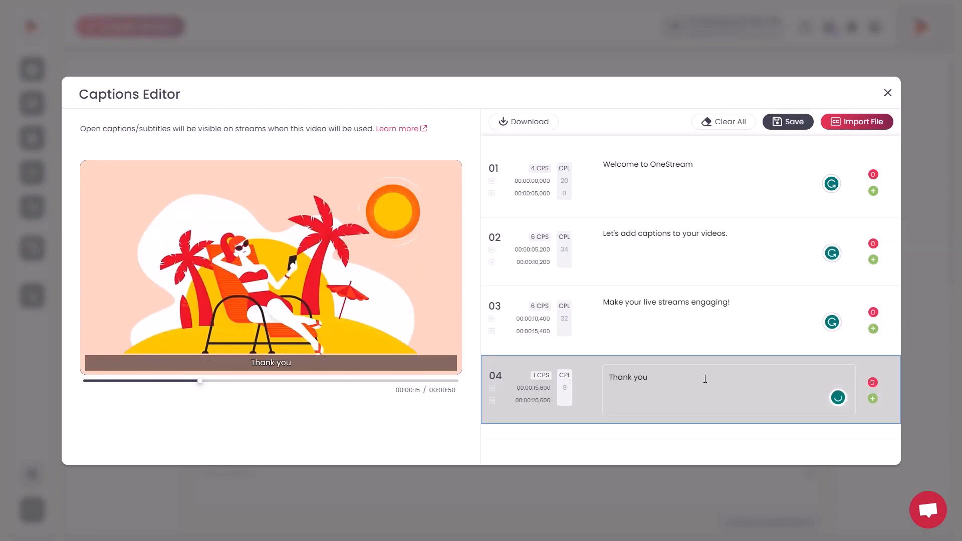
text(for joining!)
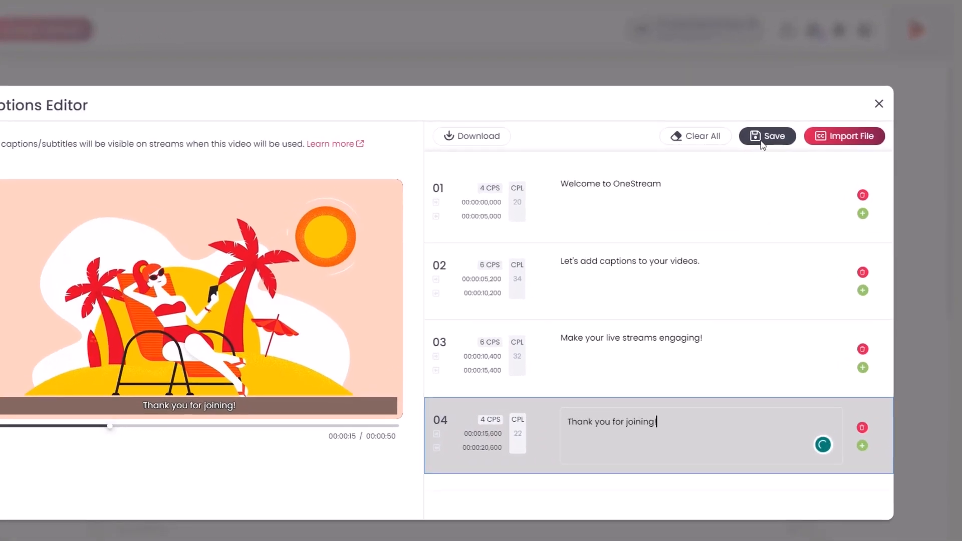
click(766, 136)
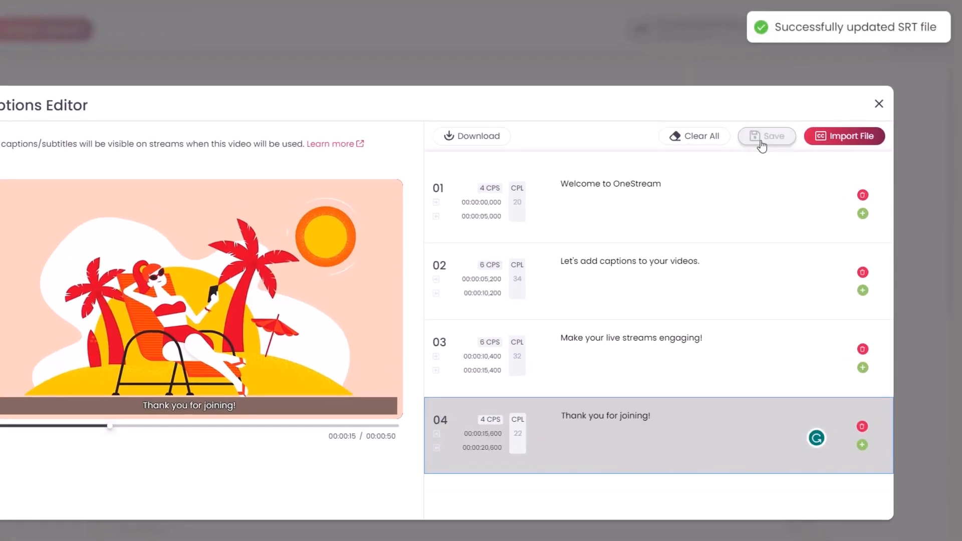
Step: Title the stream 'Tune in for a fun and exciting live stream!', tag #OneStreamLive, and request Go Live
click(878, 103)
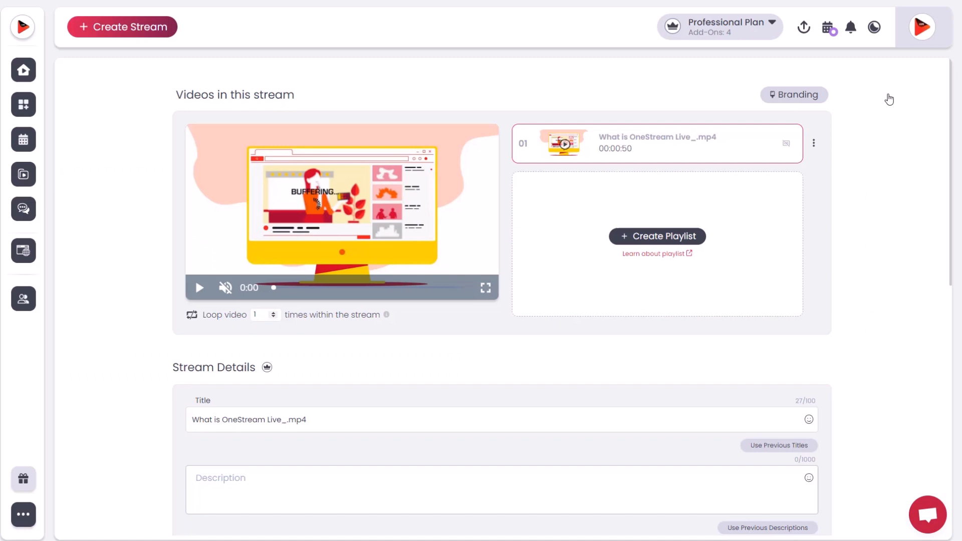
text(Tune in for a fun and exciting live stream!)
text(#OneStreamLive)
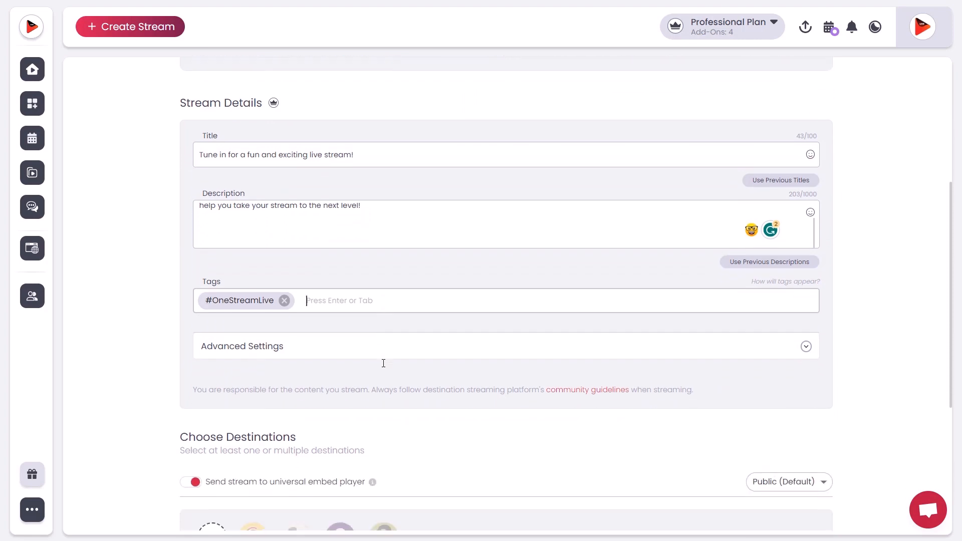
scroll(down, 3)
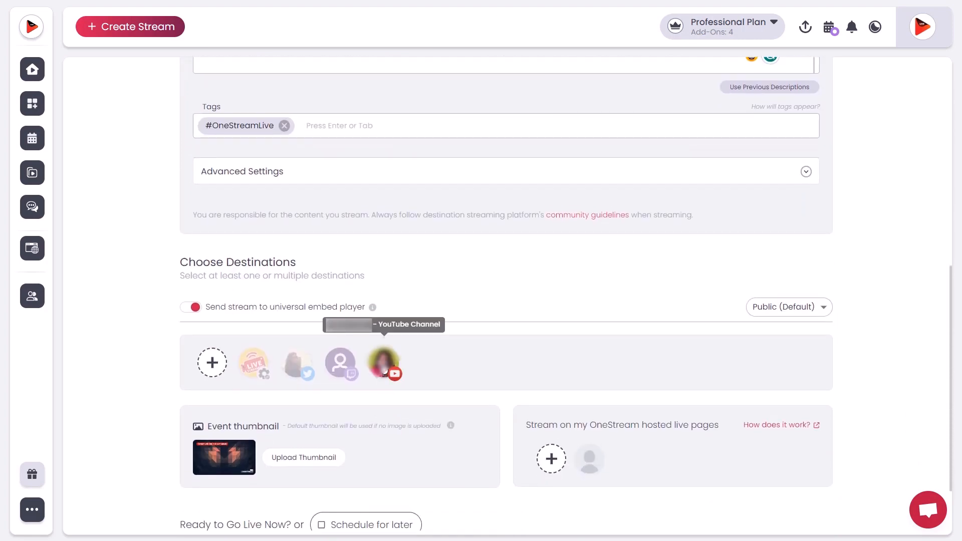
scroll(down, 3)
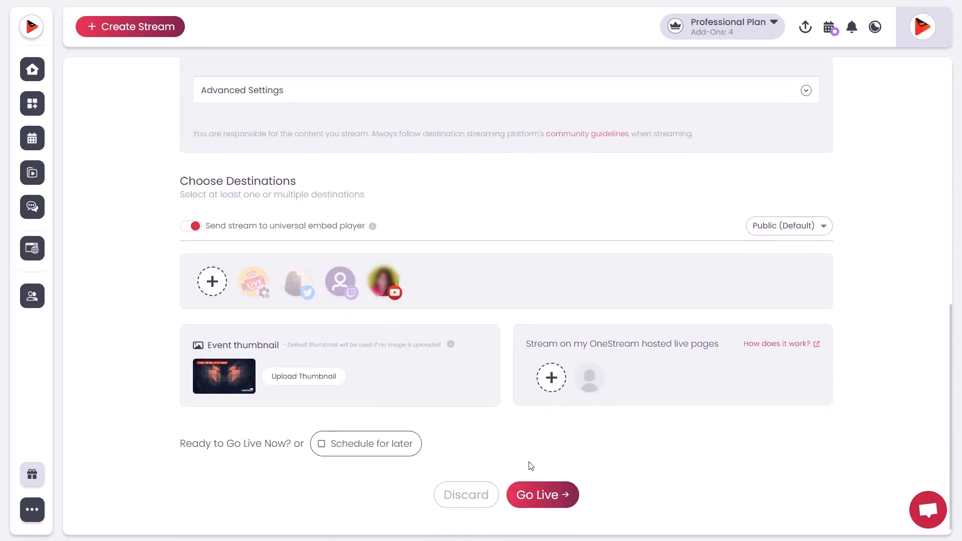
click(542, 494)
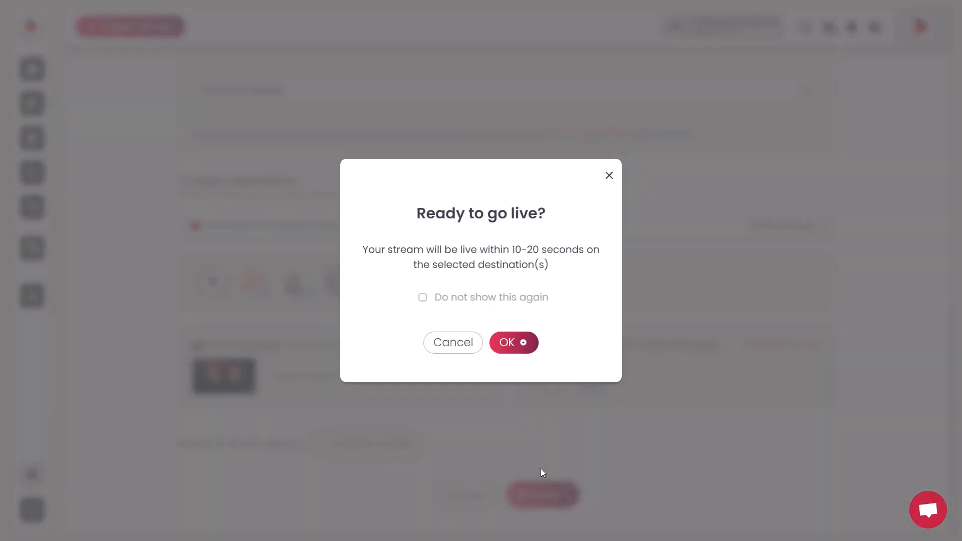
mouse_move(513, 342)
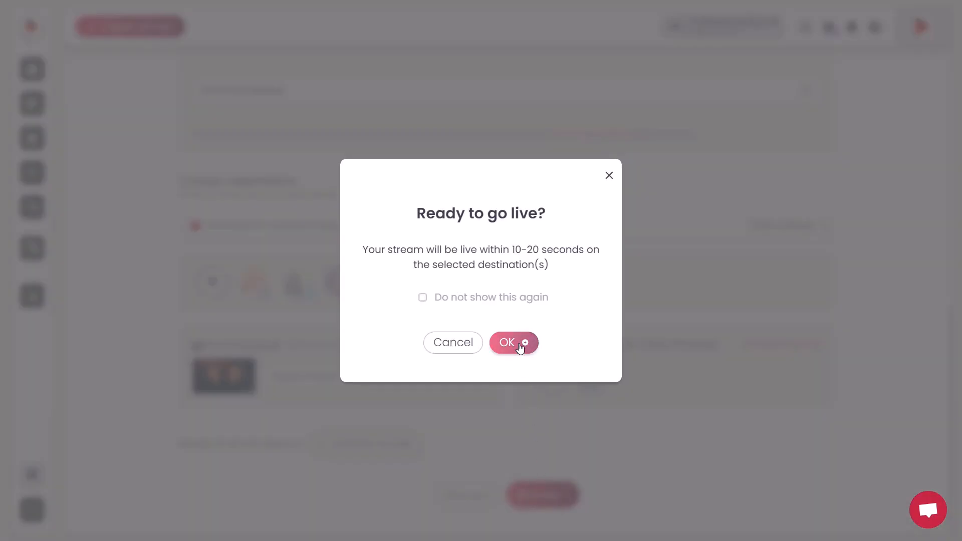
Step: Confirm the Ready to go live? prompt and watch the stream's countdown in Streams & Schedules
click(513, 342)
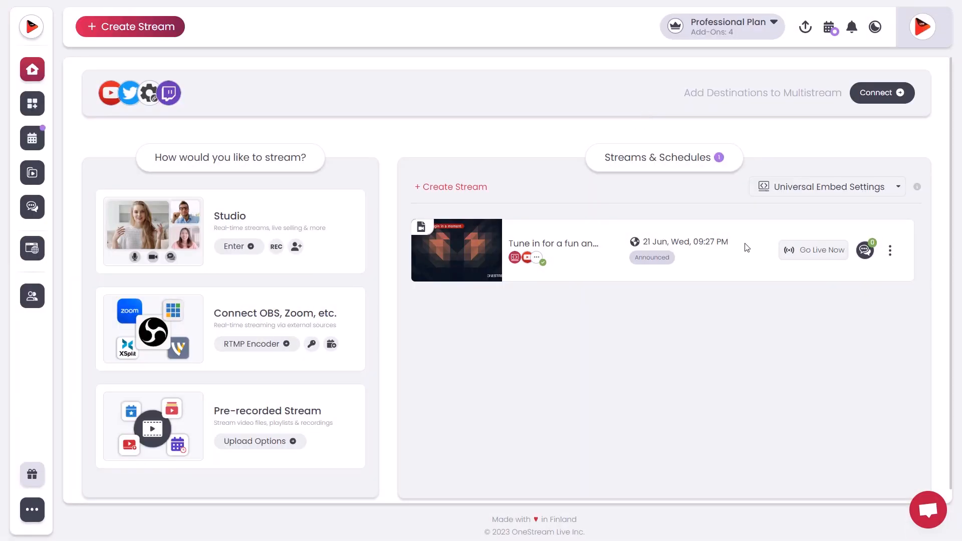
click(813, 250)
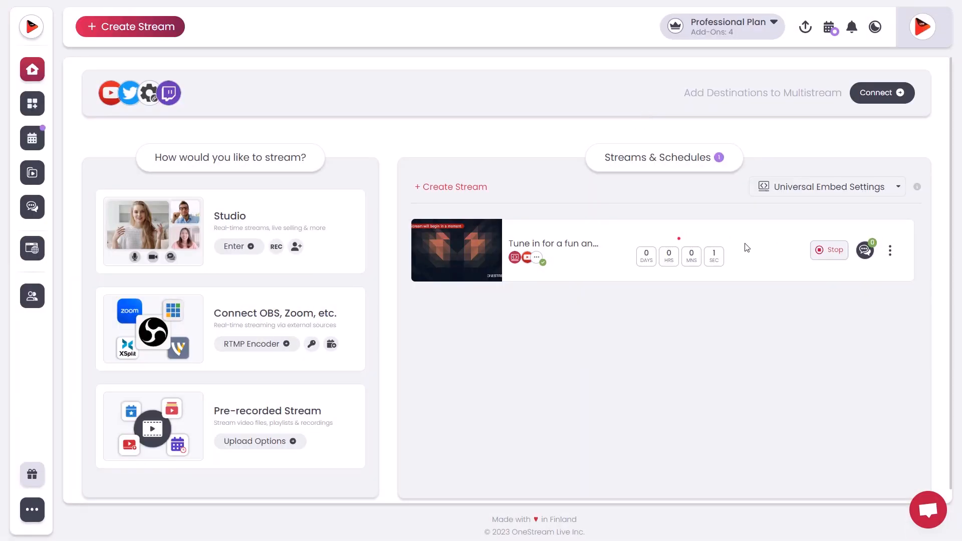